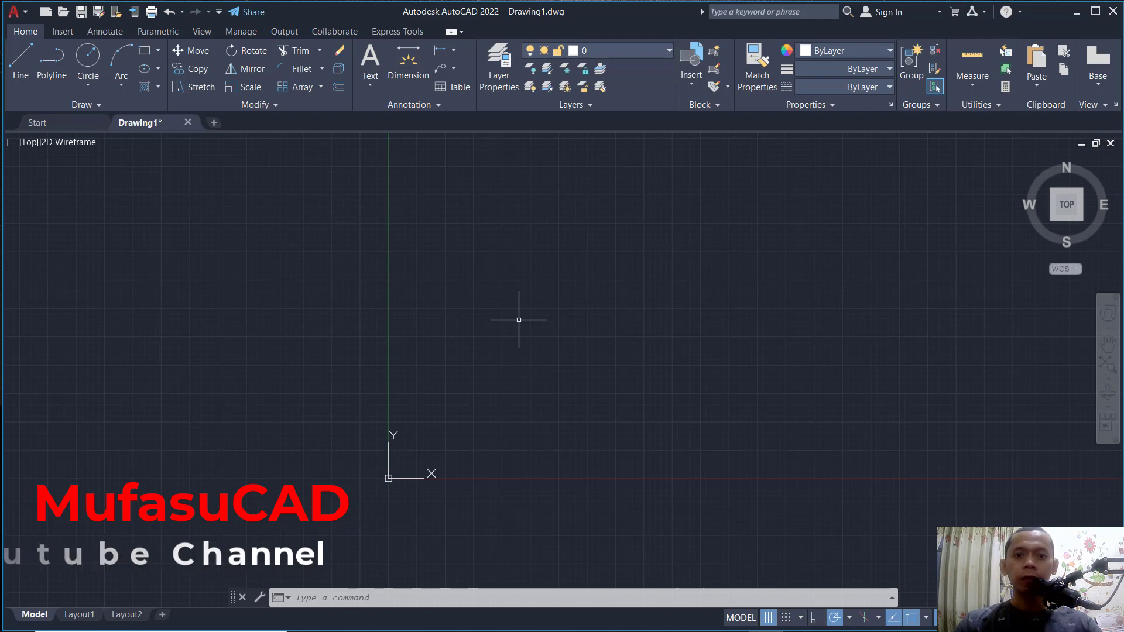
mouse_move(729, 275)
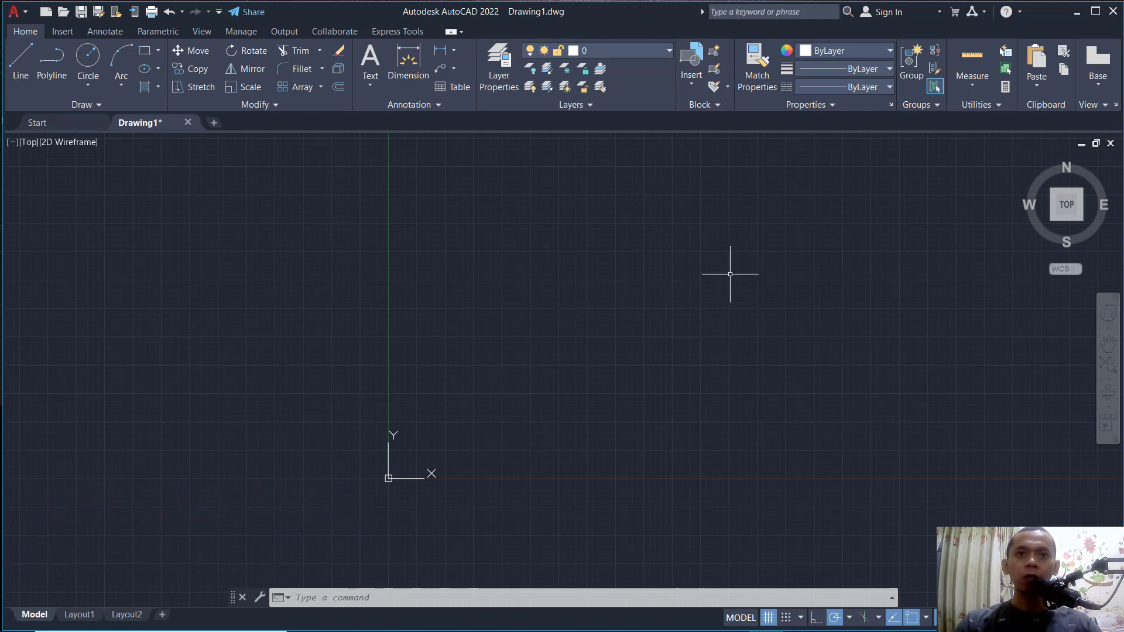
mouse_move(614, 324)
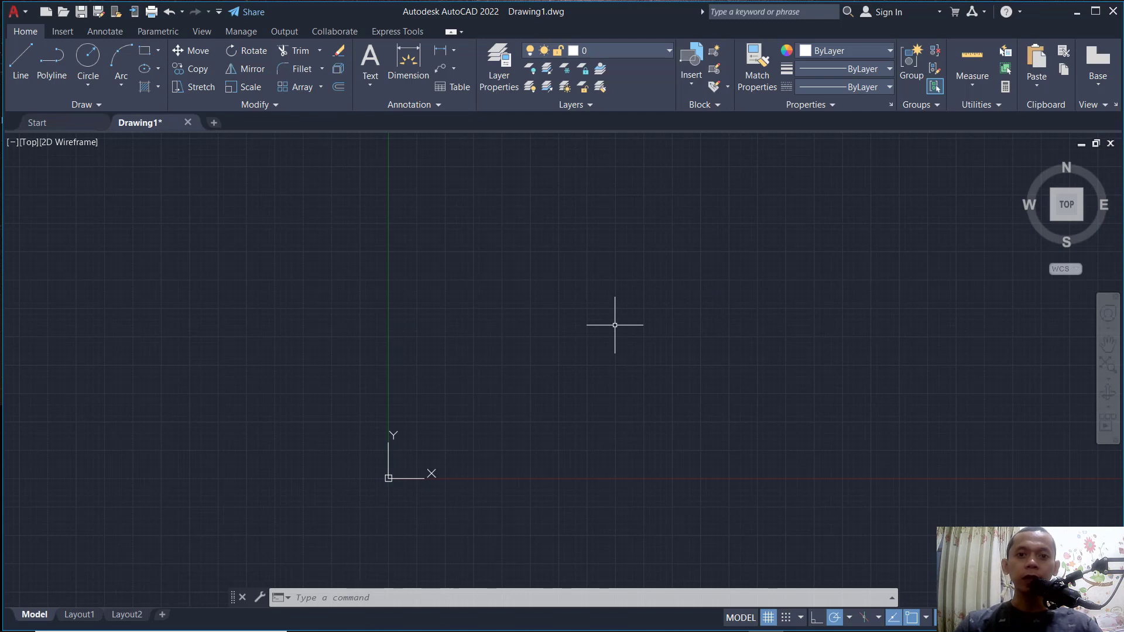
mouse_move(561, 312)
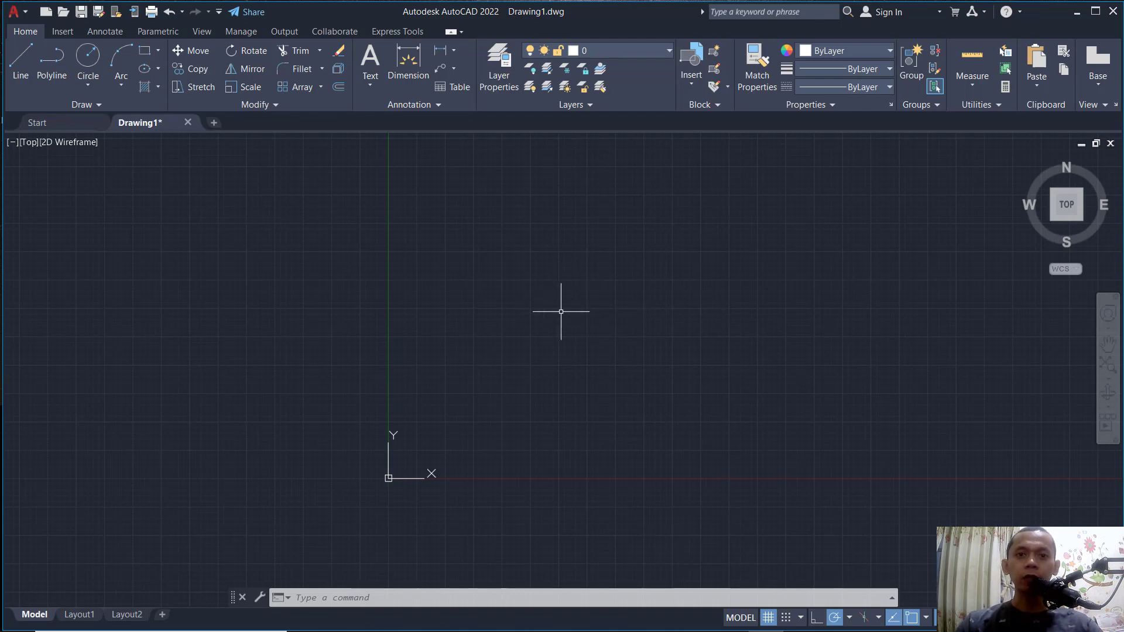
- Apply the Three: Left viewport arrangement via the VIEWPORTS dialog
type("v")
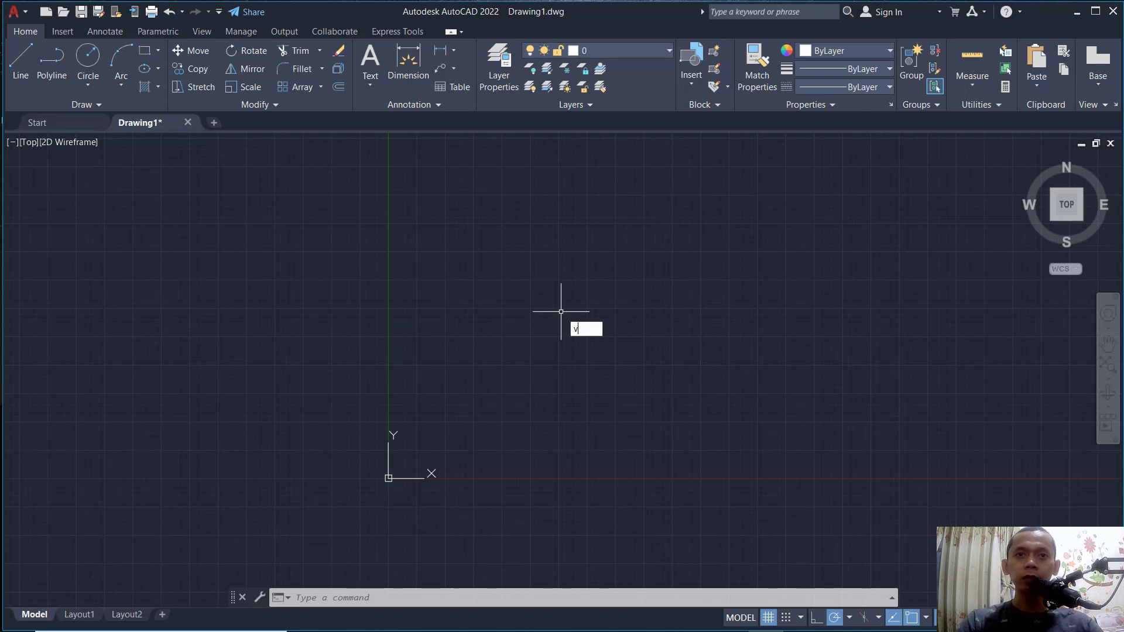
type("IEWPORTS")
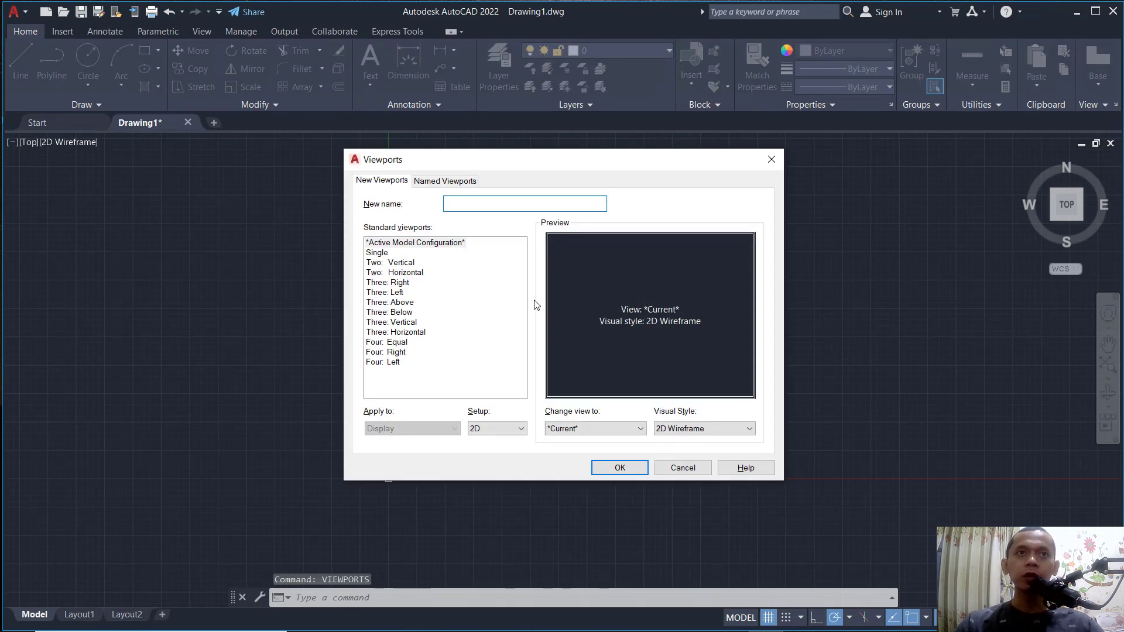
mouse_move(512, 178)
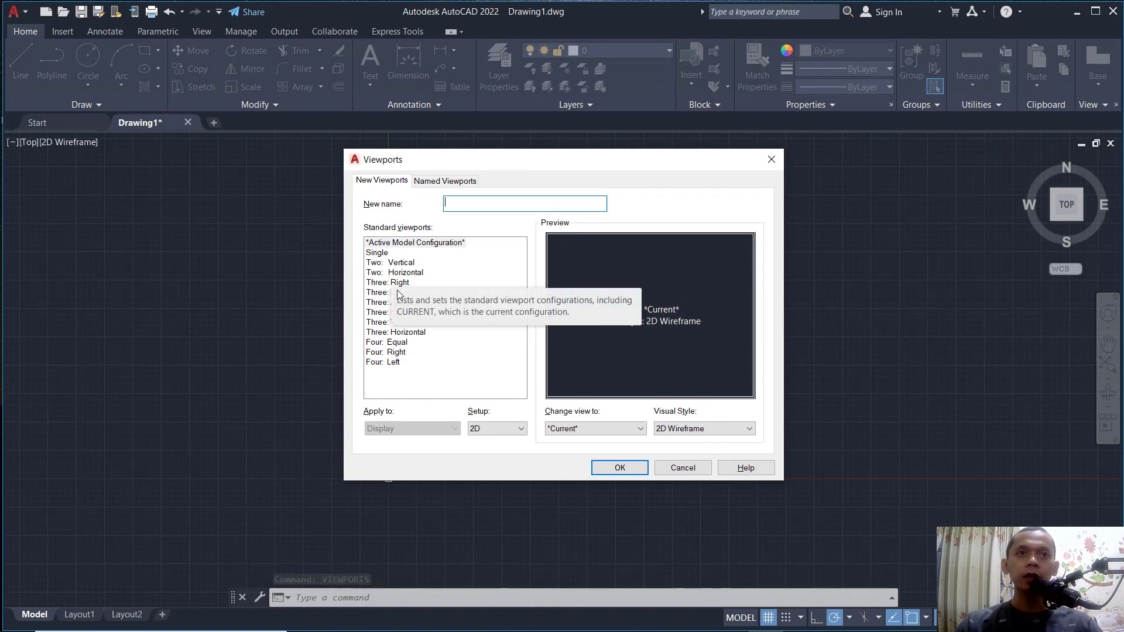
left_click(387, 281)
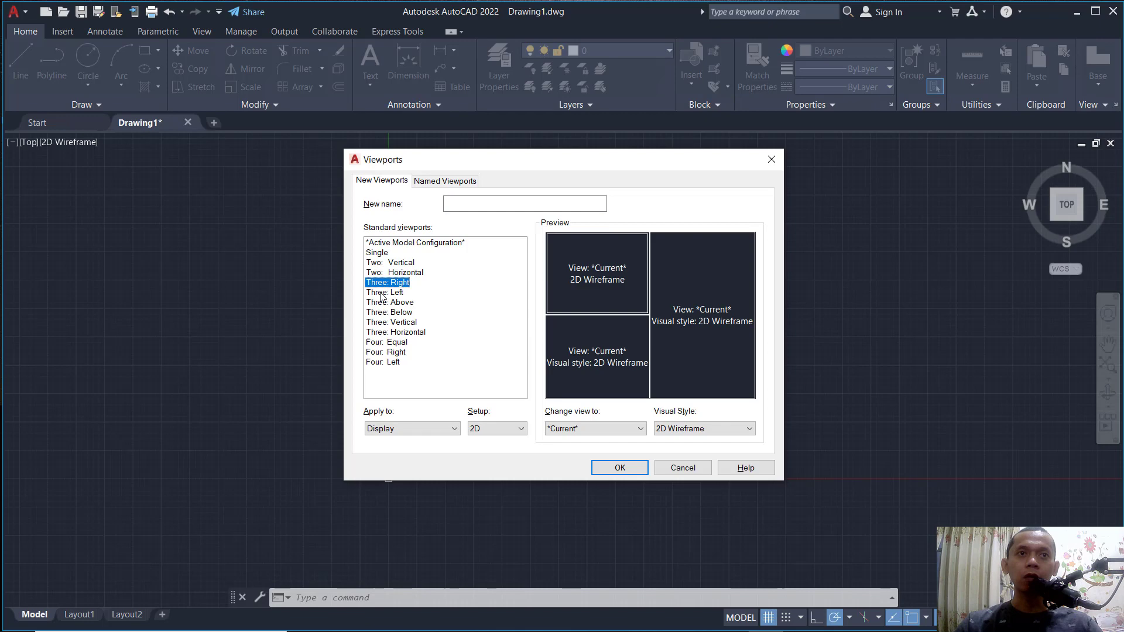
left_click(385, 293)
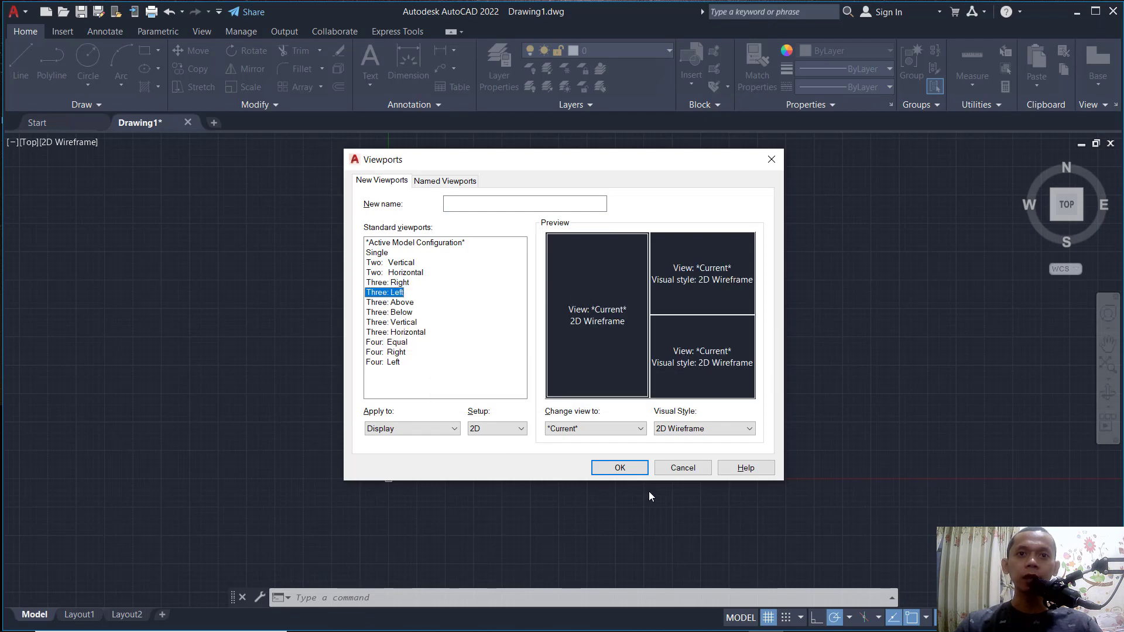
left_click(618, 467)
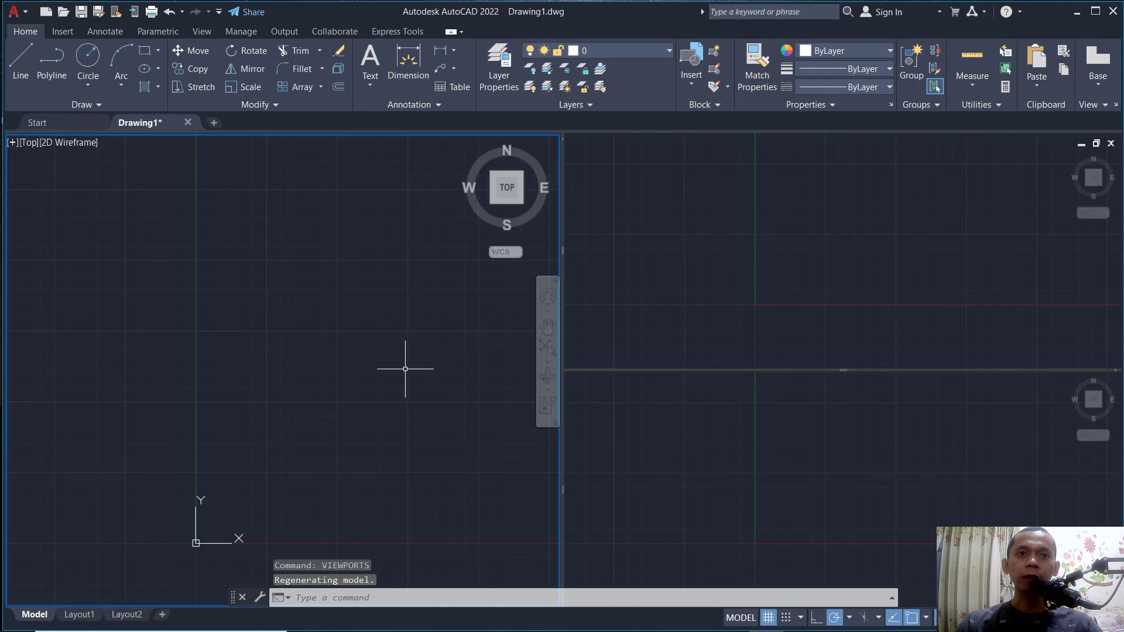
mouse_move(612, 311)
type("Viports")
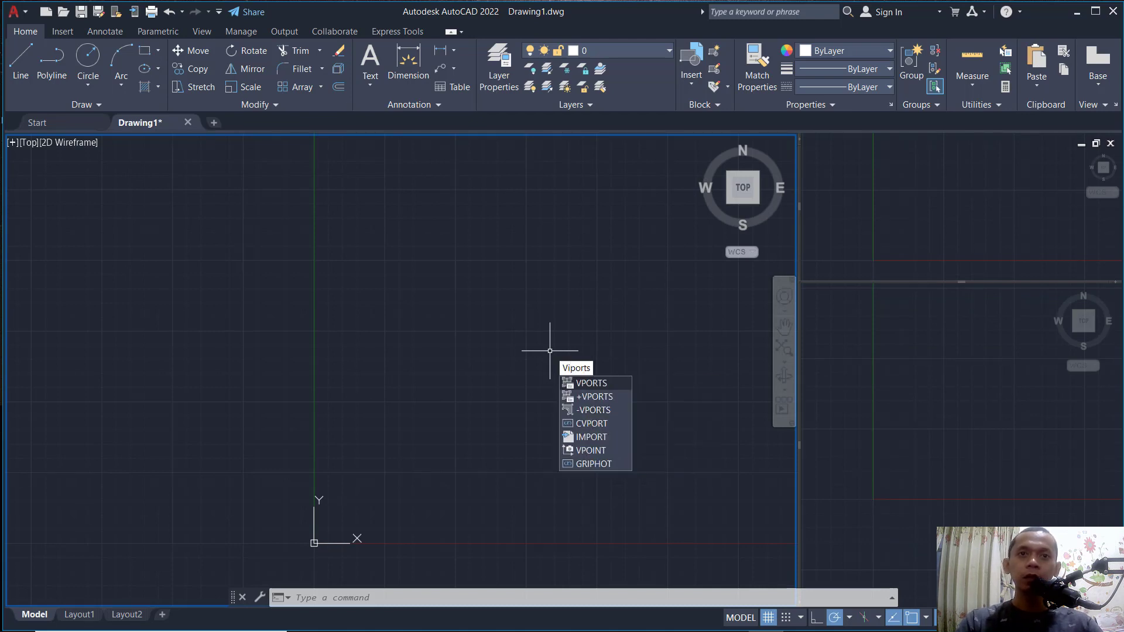
- Replace the layout with the Four: Equal viewport arrangement via VIEWPORTS
type("VIEWp")
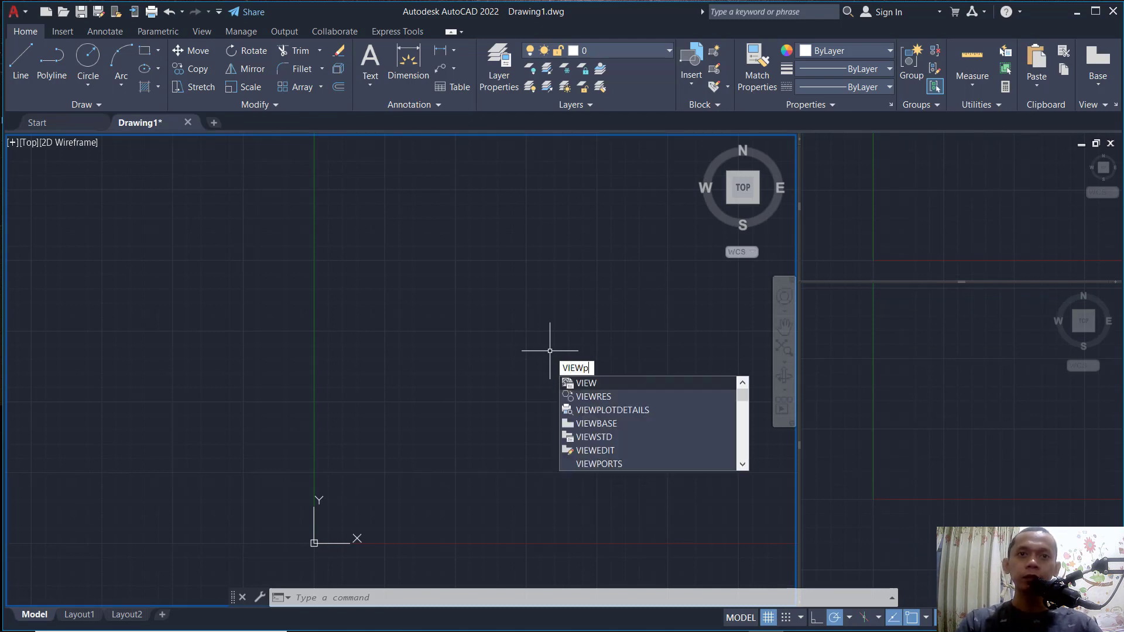
left_click(599, 463)
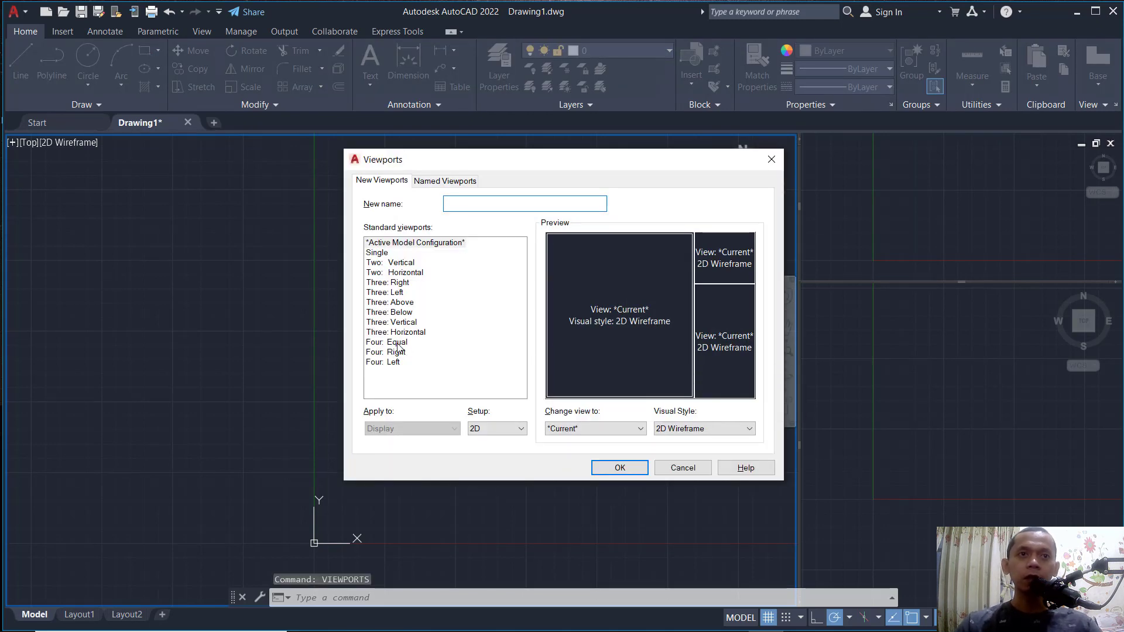
left_click(387, 342)
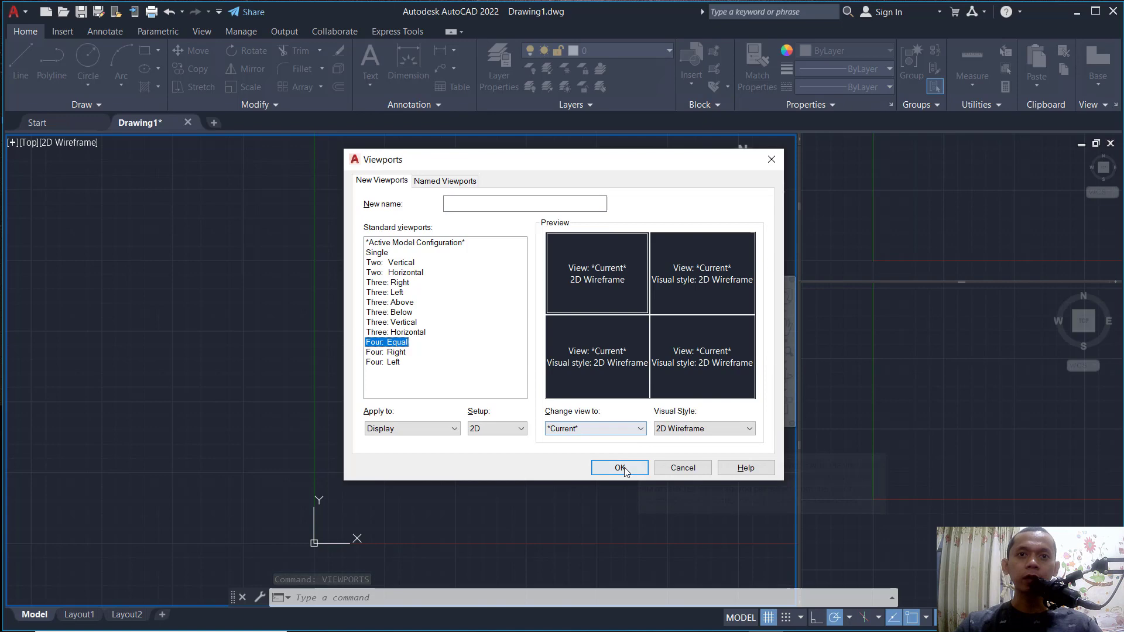
left_click(618, 467)
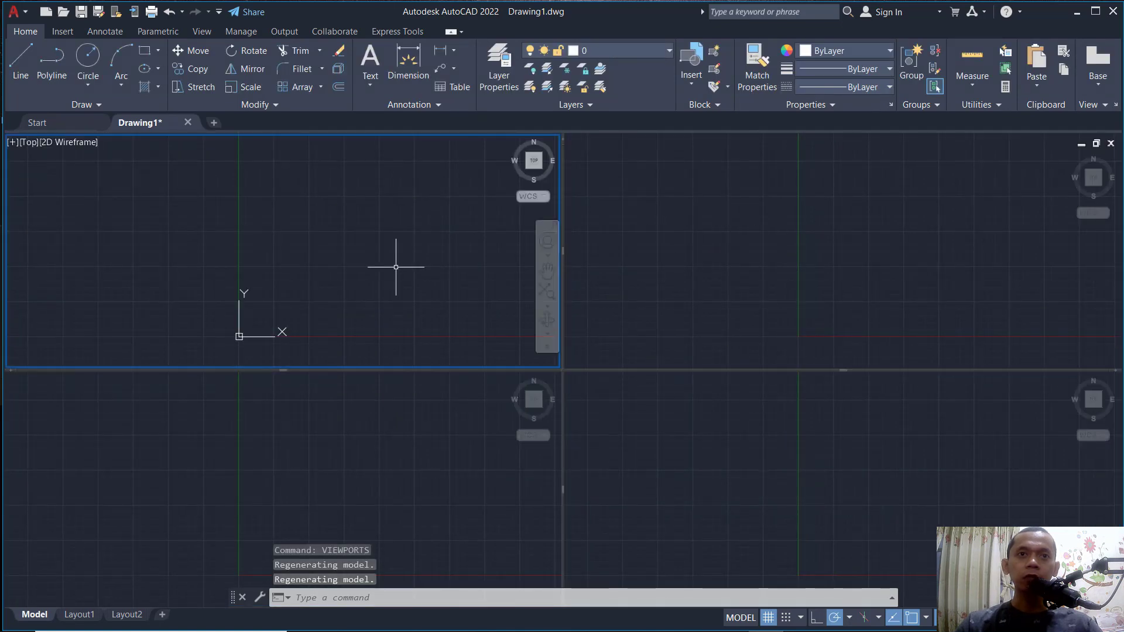
mouse_move(411, 304)
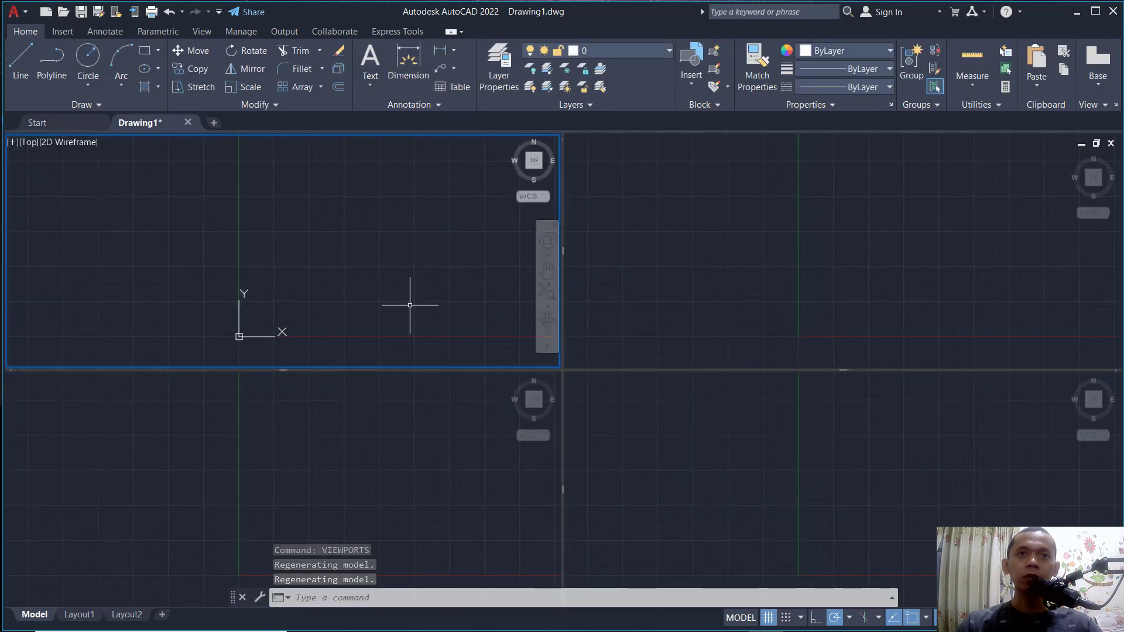
mouse_move(402, 267)
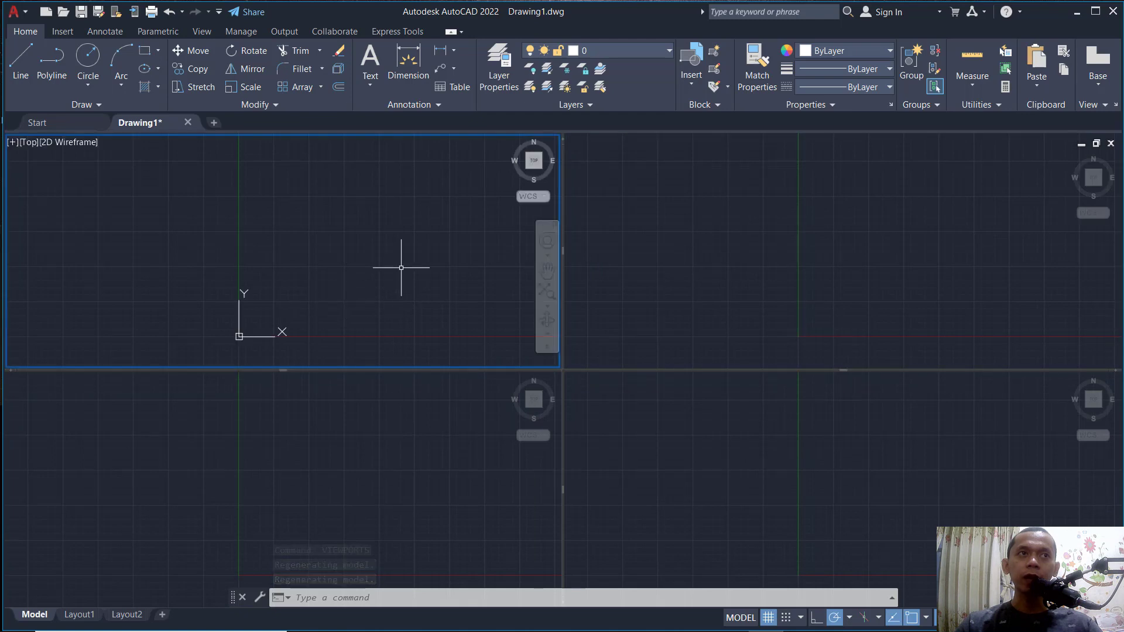
- Switch the upper-left viewport from Top to the Left view
left_click(29, 141)
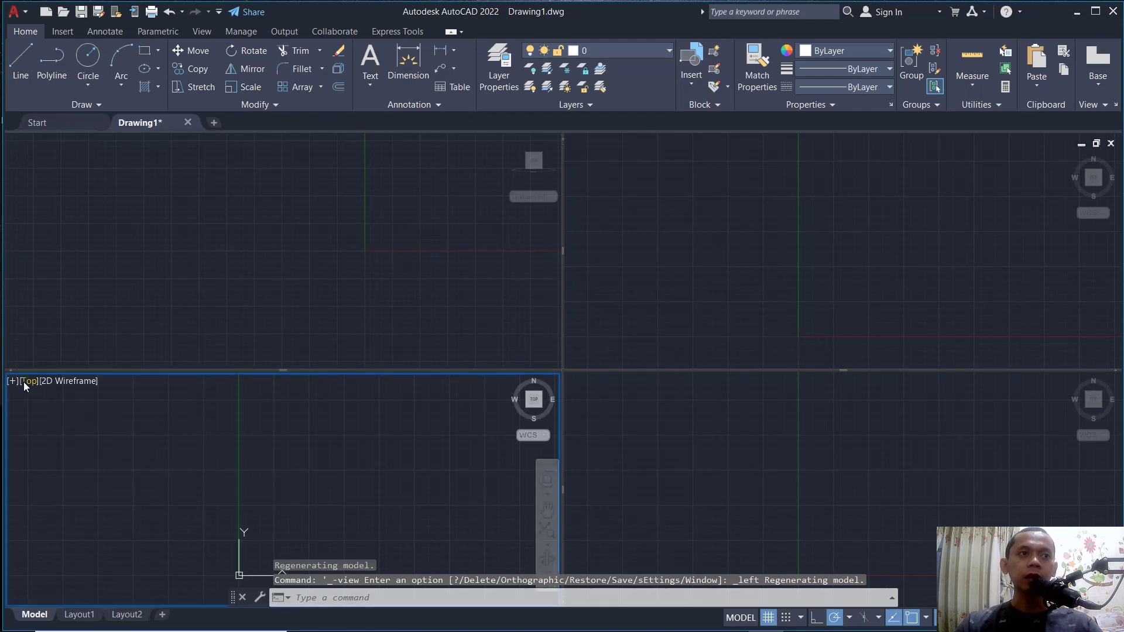
- Set the lower-left viewport to Right and the upper-right viewport to SW Isometric
left_click(29, 380)
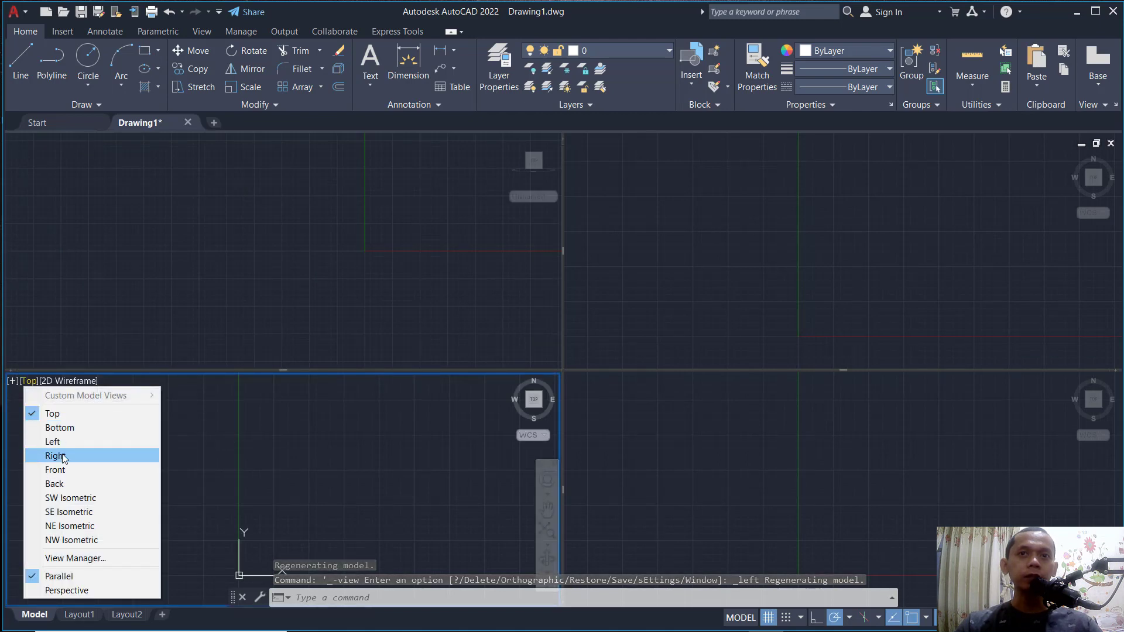
left_click(54, 456)
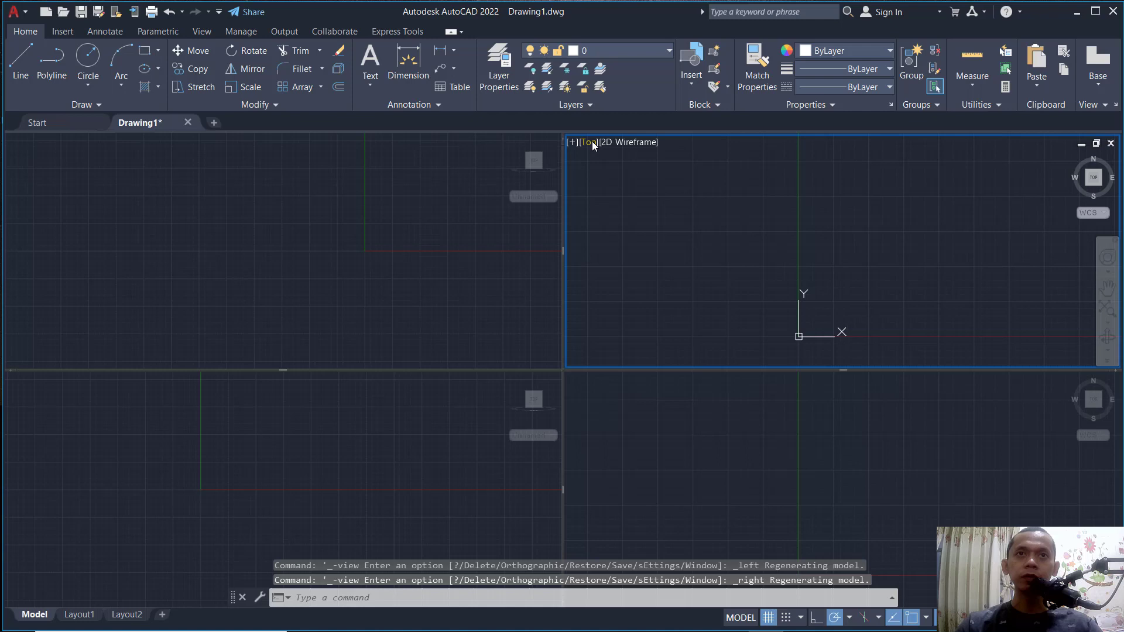
left_click(614, 142)
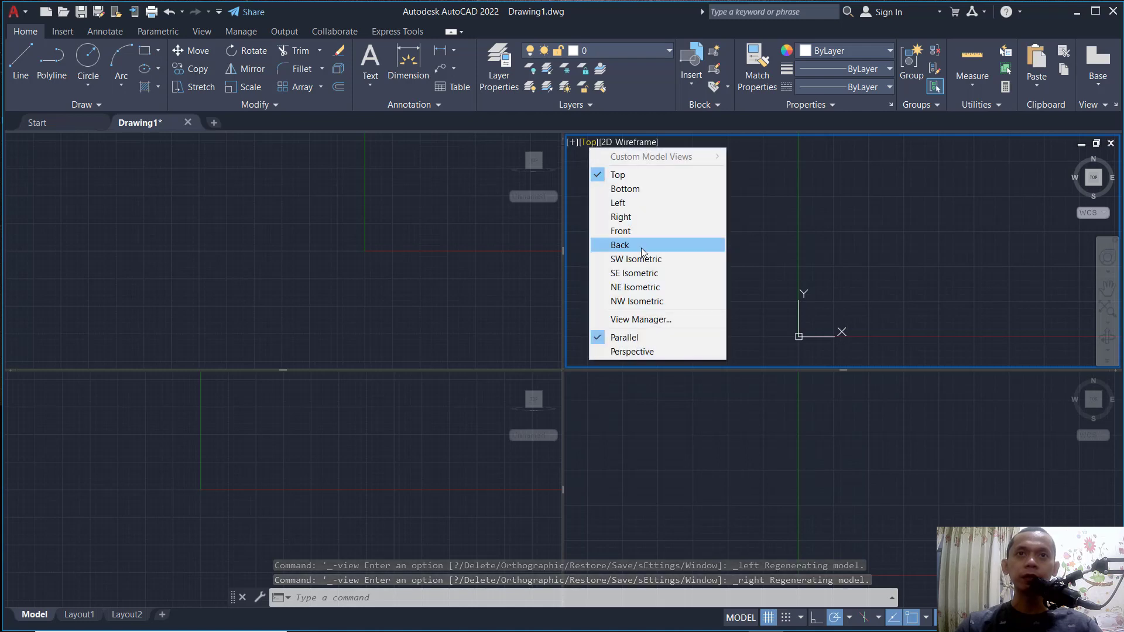
left_click(635, 258)
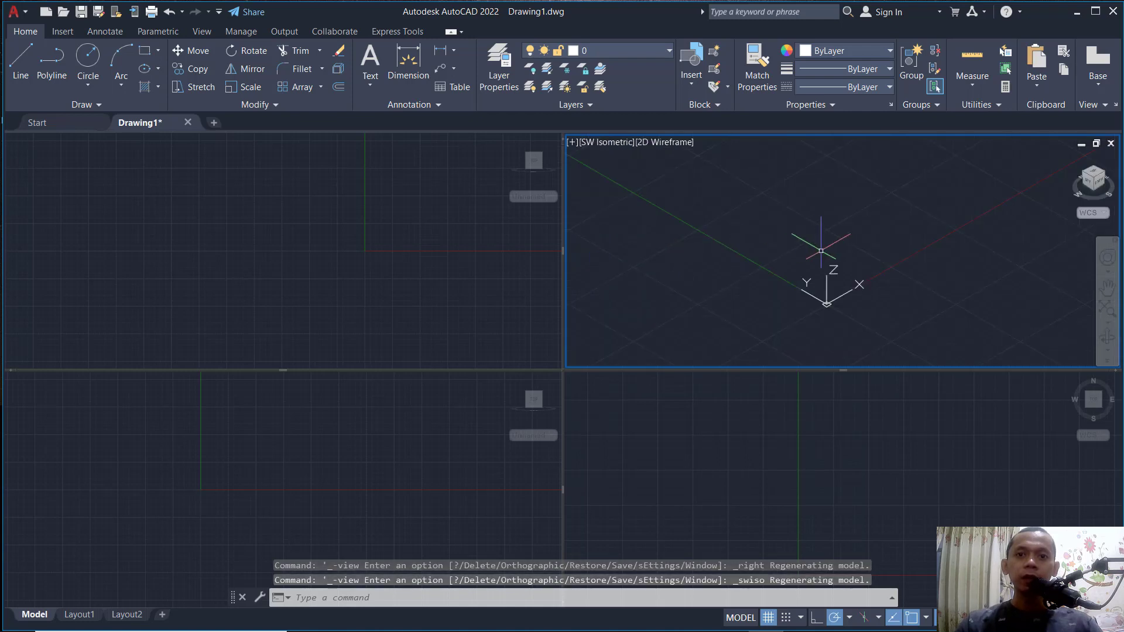